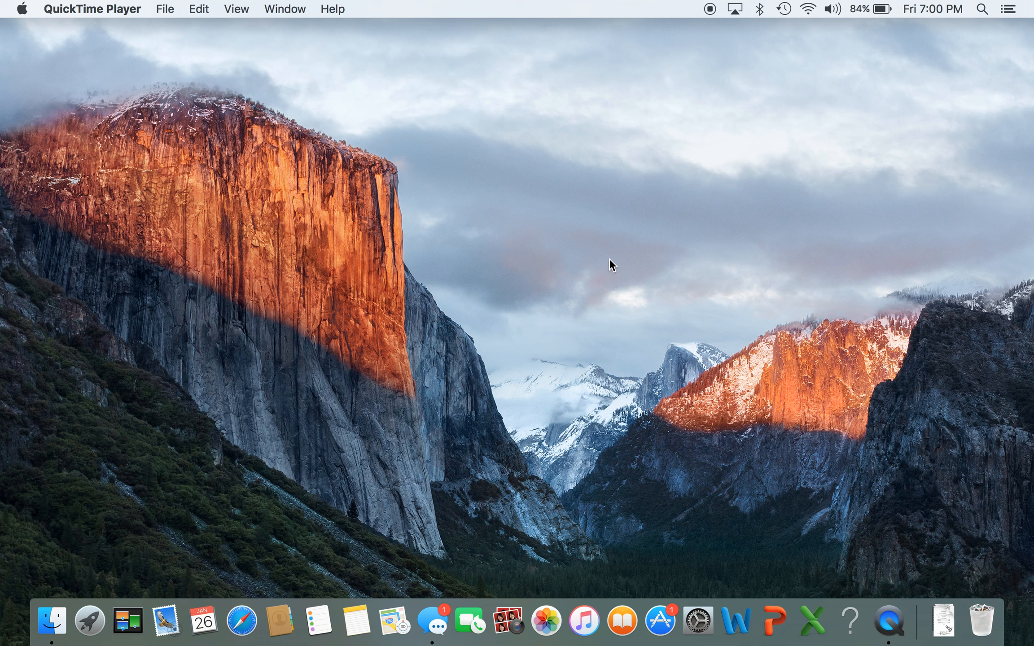
mouse_move(407, 432)
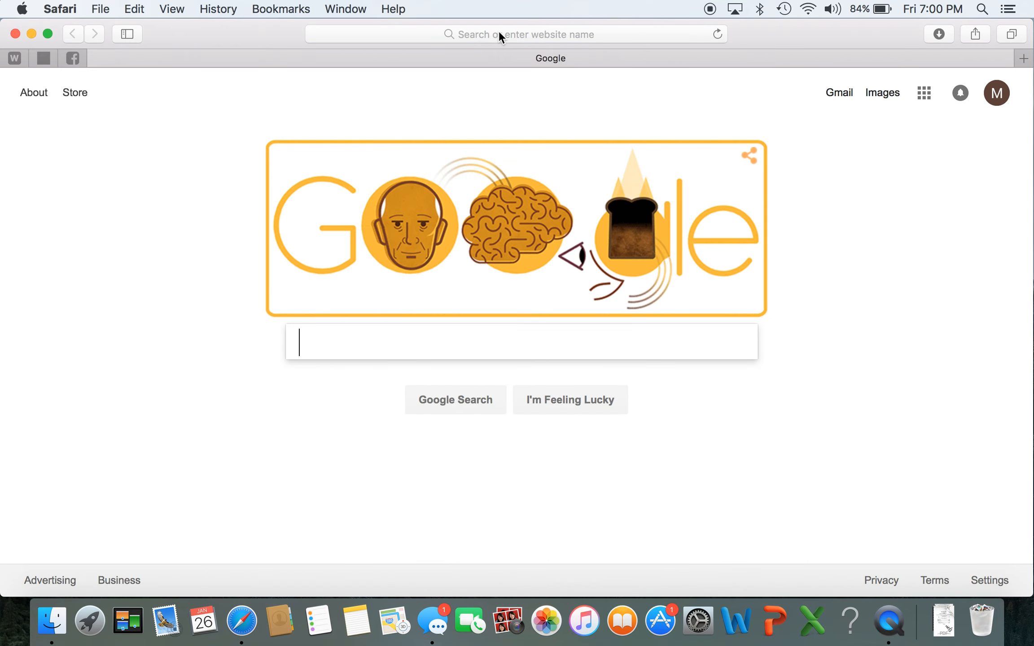
left_click(528, 34)
type("www.mazdausa.com/navigation")
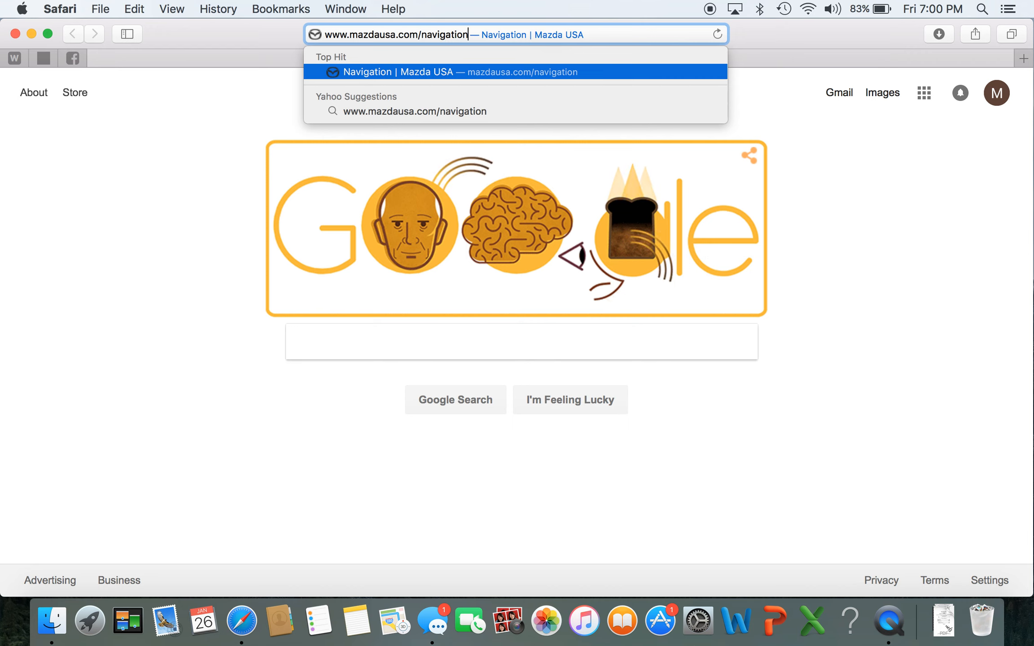
key("enter")
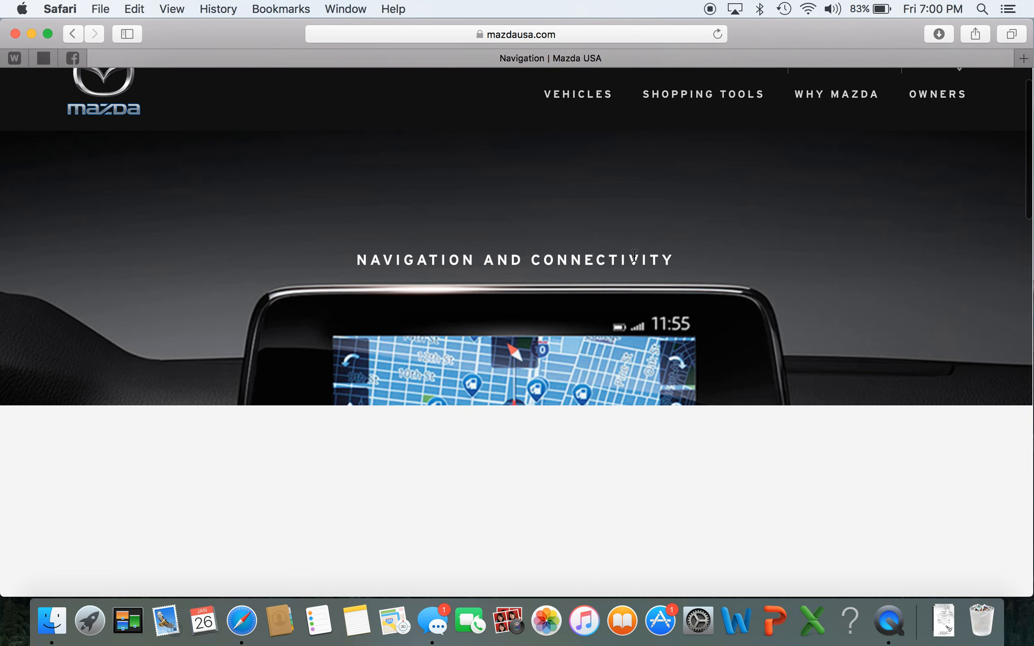
scroll("down", 3)
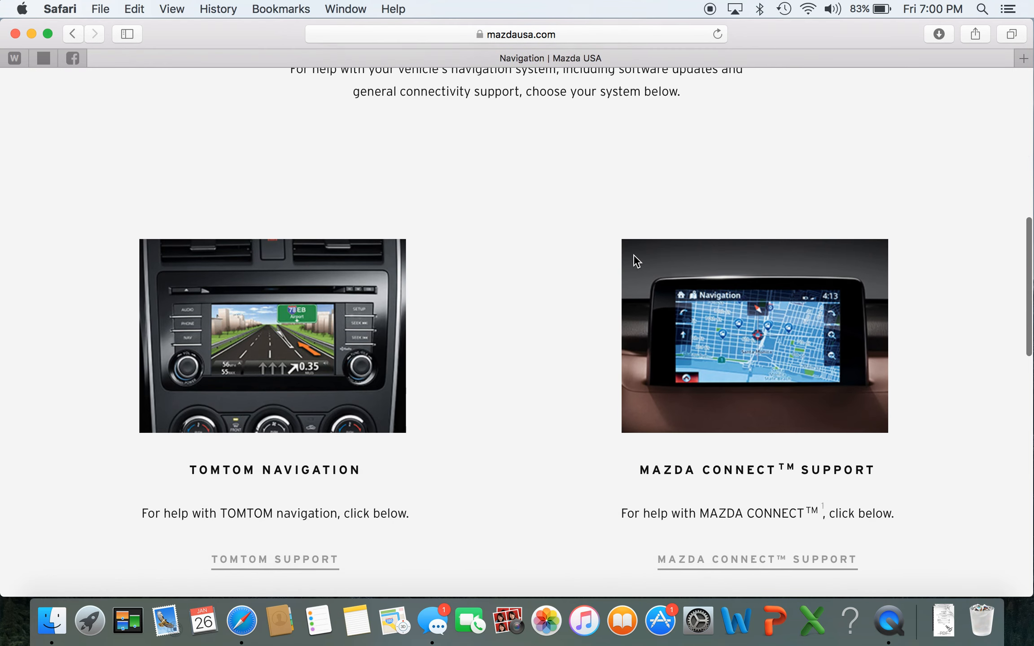
scroll("down", 3)
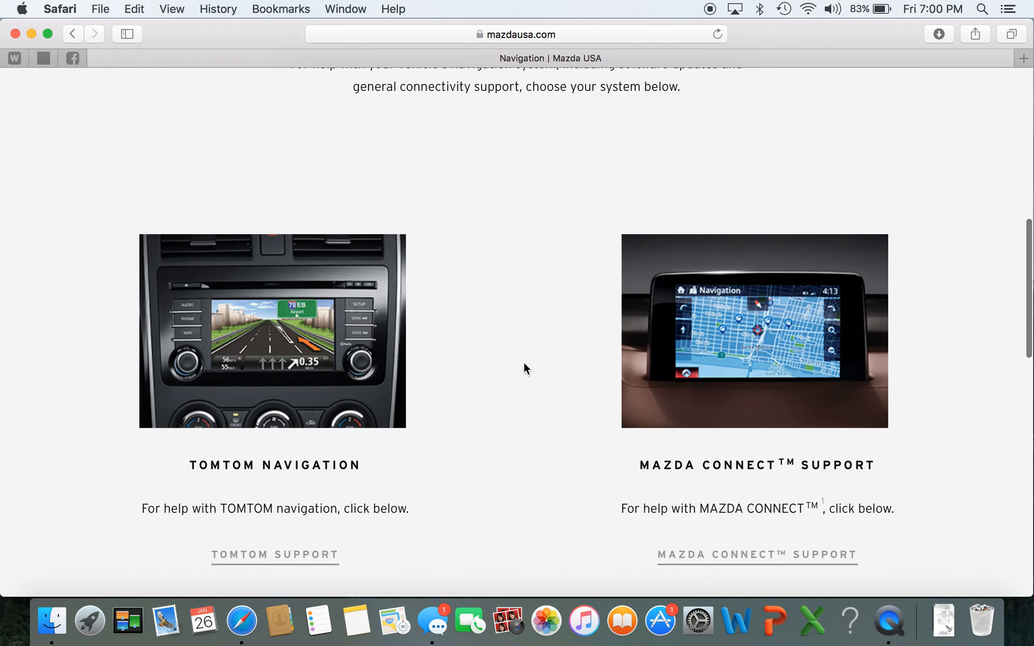
mouse_move(64, 190)
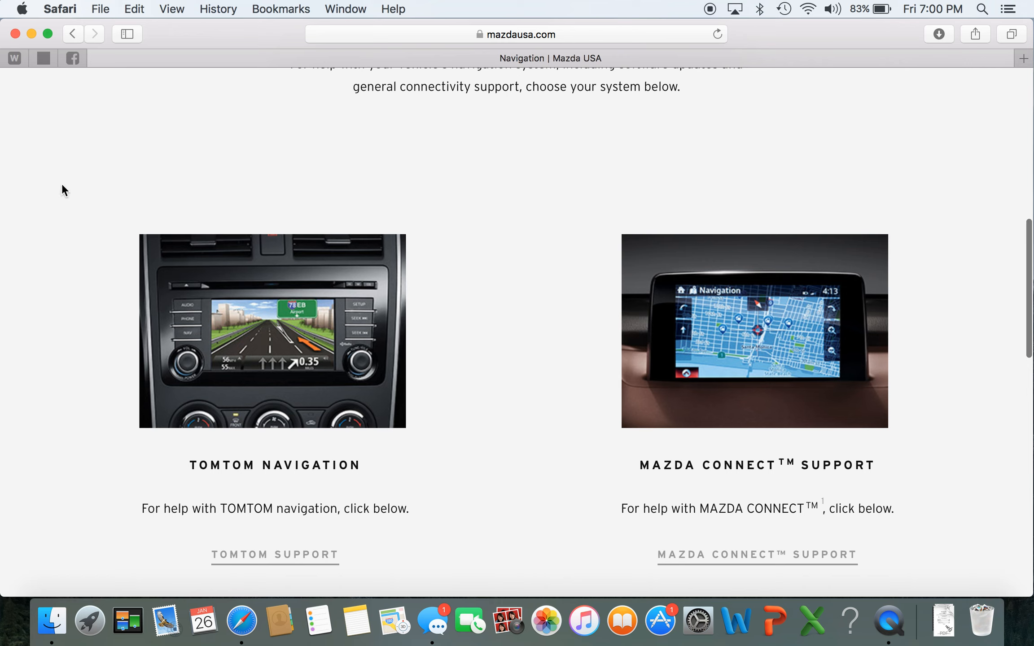
mouse_move(71, 480)
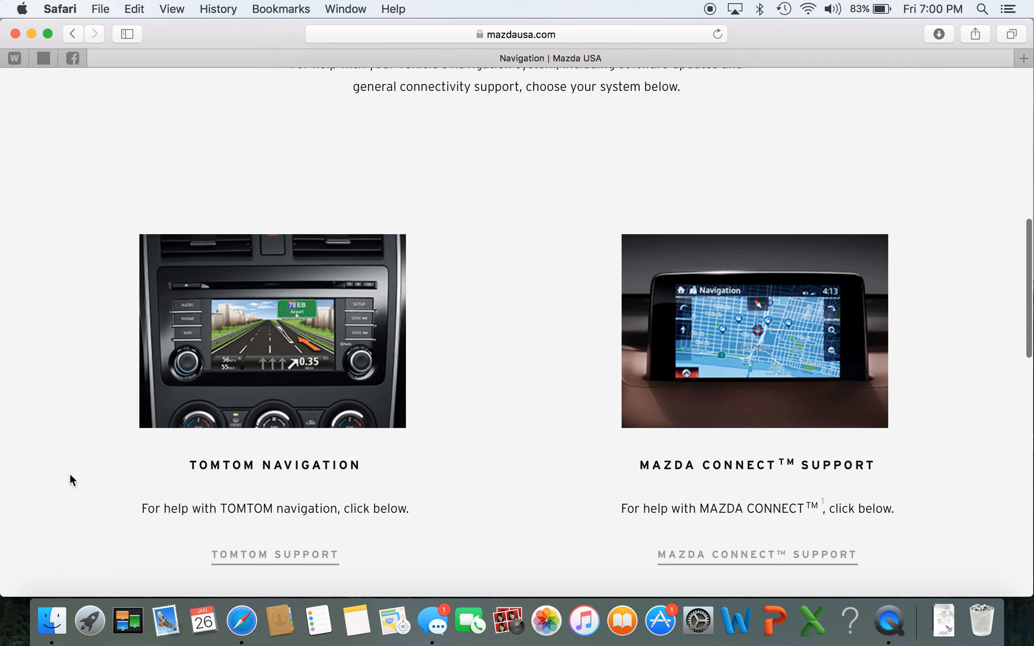
mouse_move(592, 376)
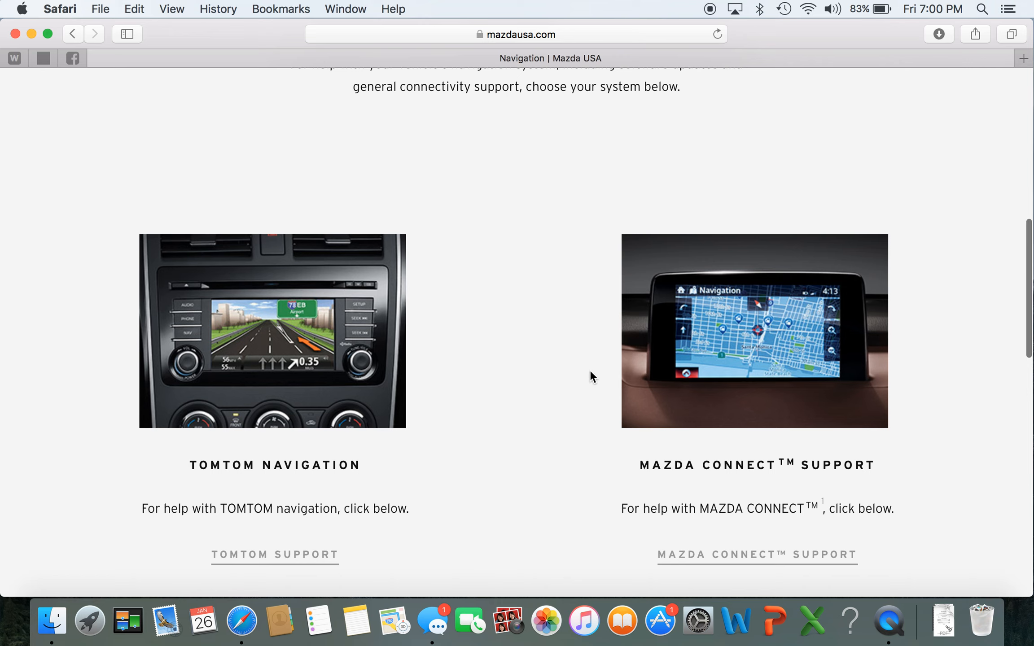
mouse_move(775, 343)
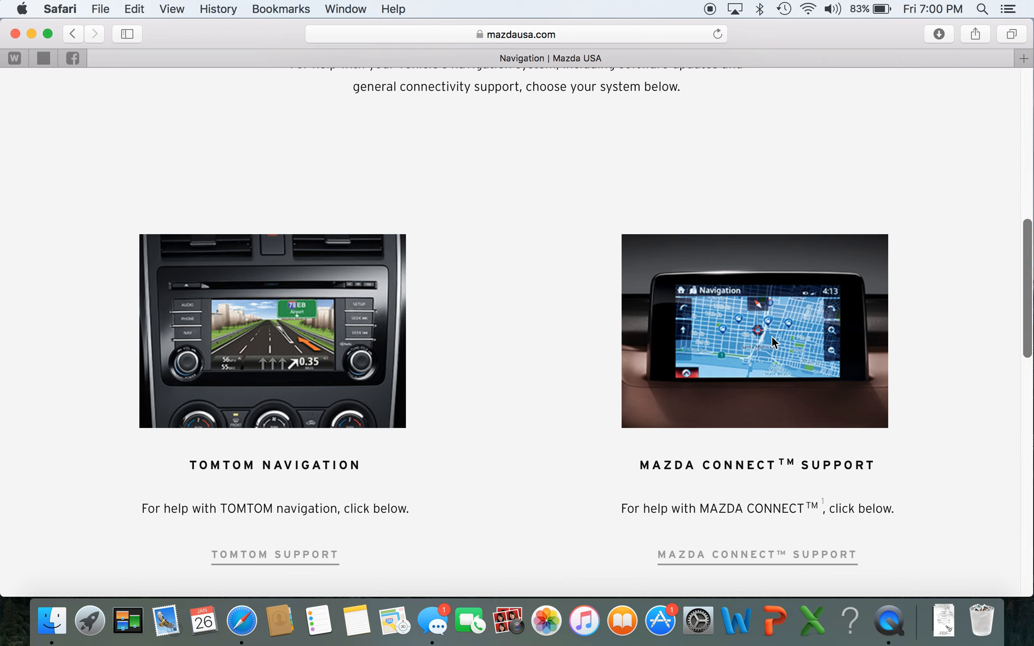
mouse_move(798, 533)
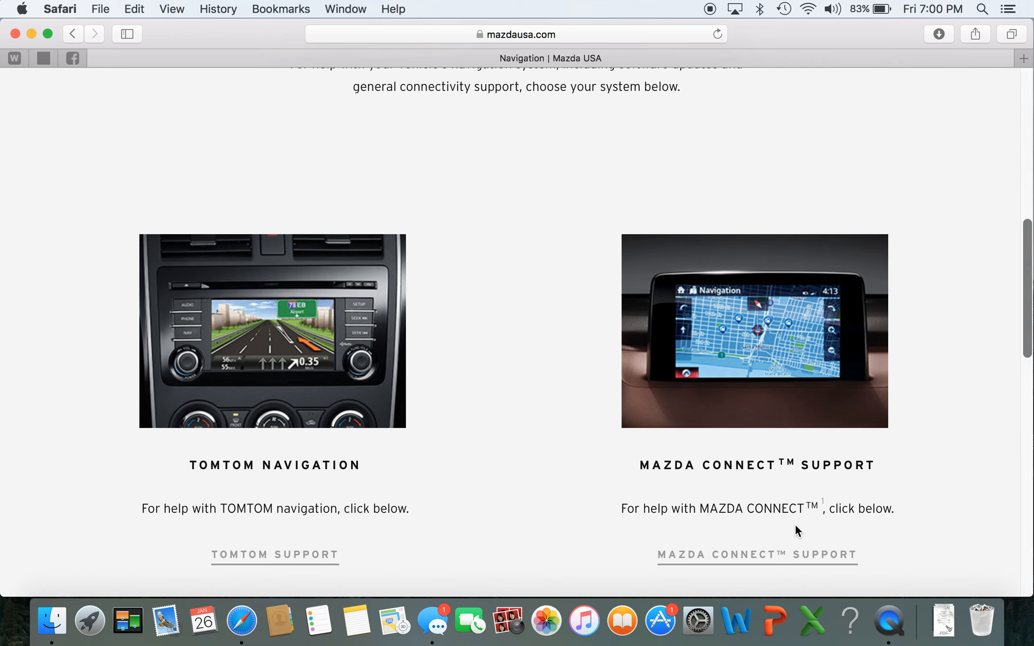
Open Mazda Connect support, submit a 2017 CX-5 Sport, and scroll to Update My Maps.
left_click(757, 555)
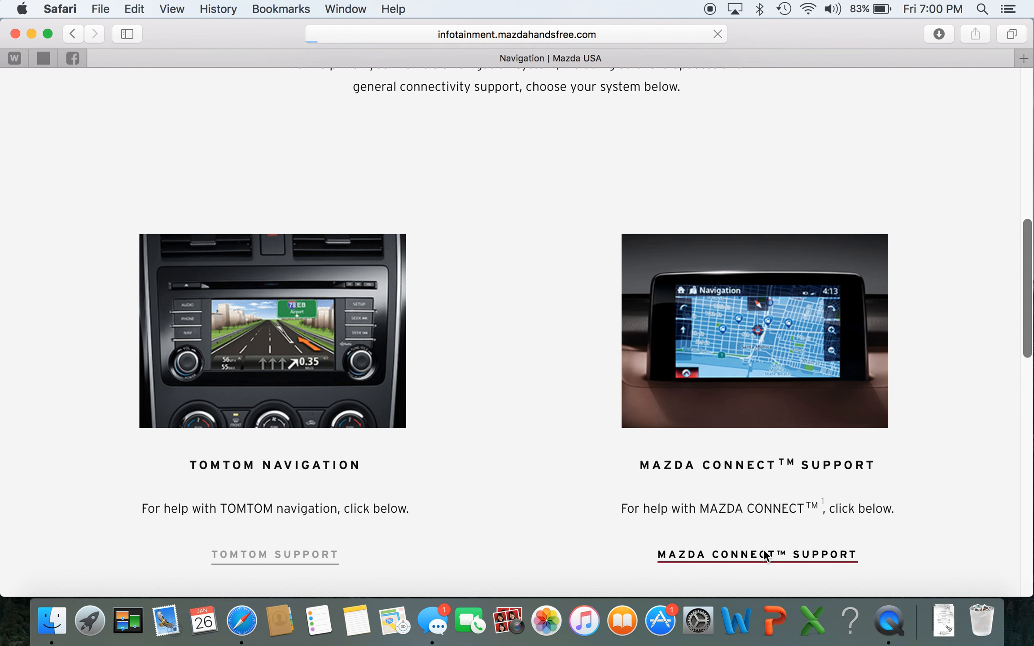
left_click(757, 554)
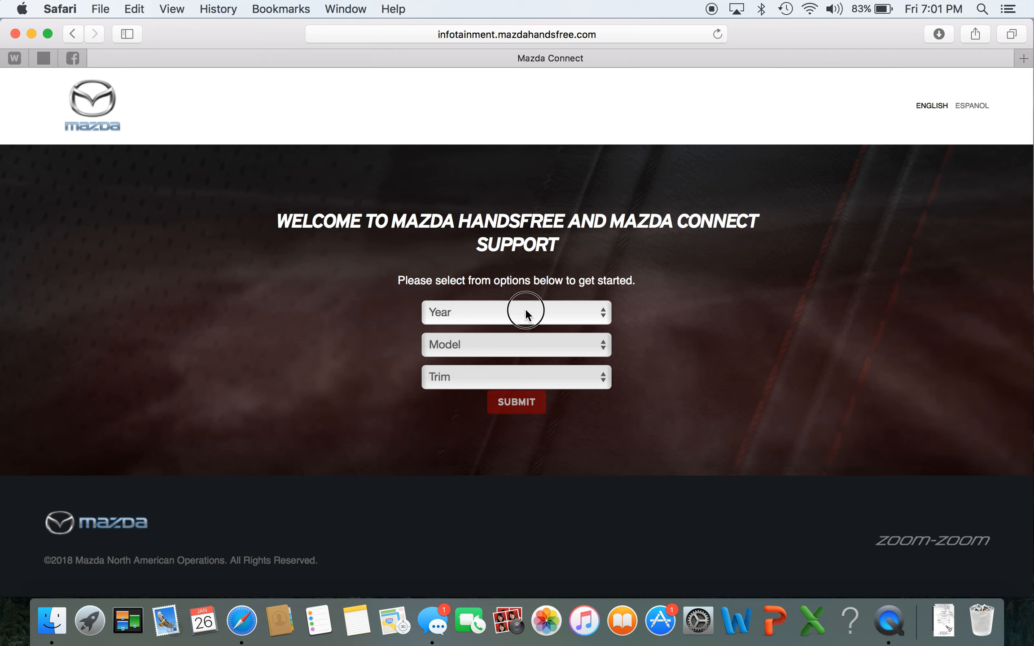
left_click(517, 312)
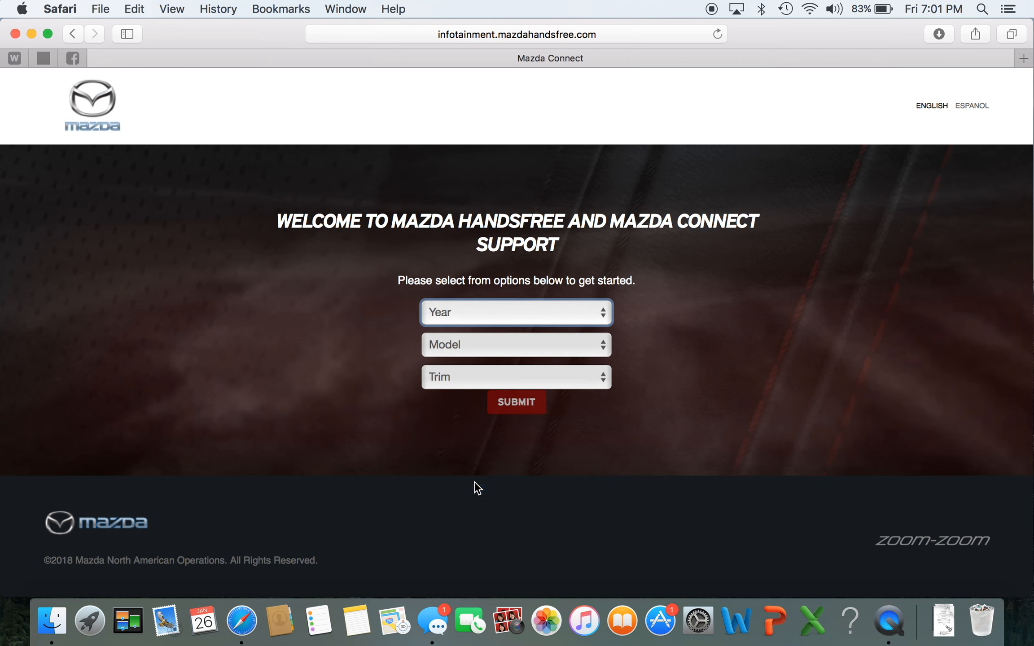
left_click(515, 344)
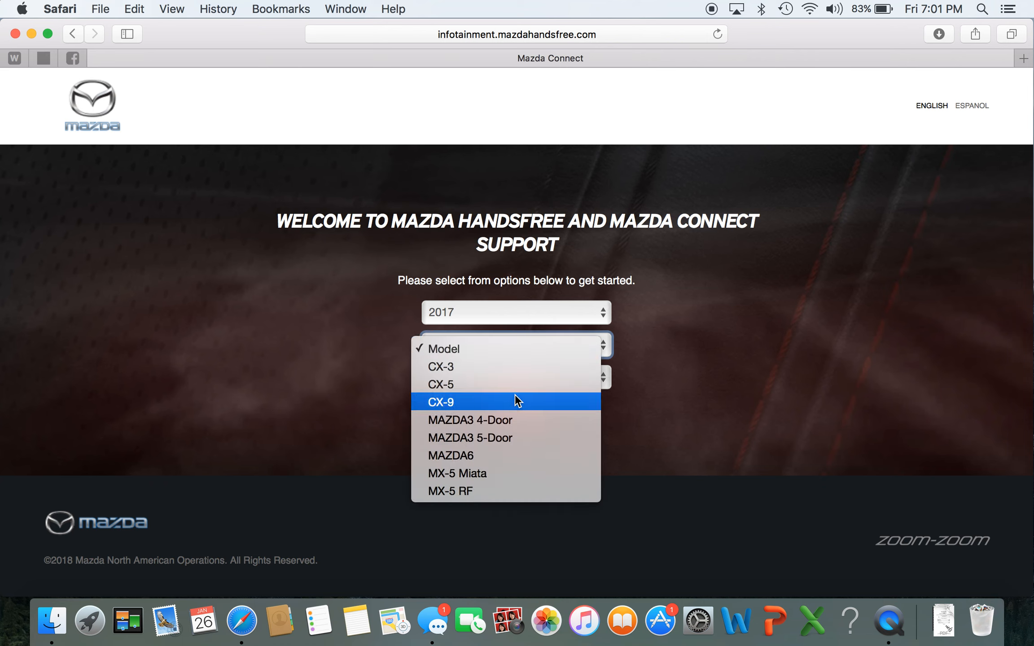
left_click(440, 385)
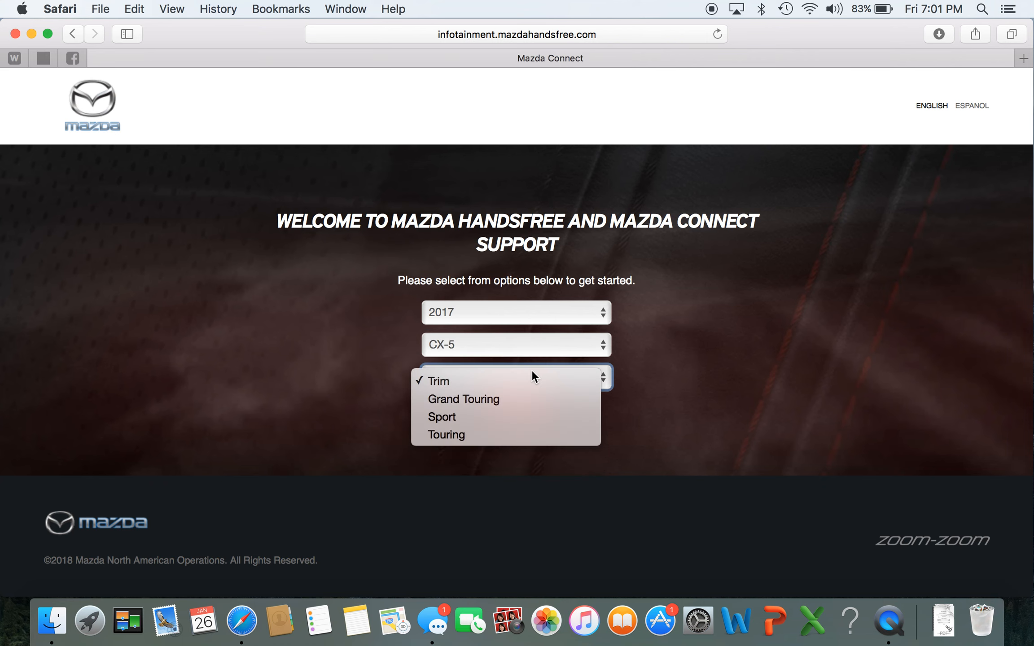
left_click(442, 417)
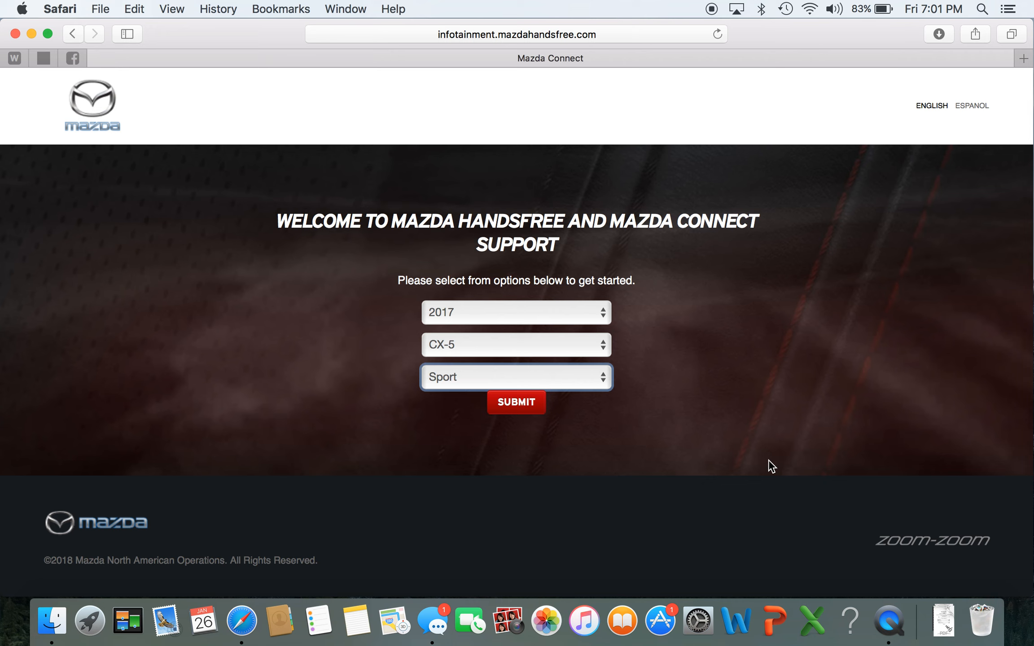
left_click(516, 402)
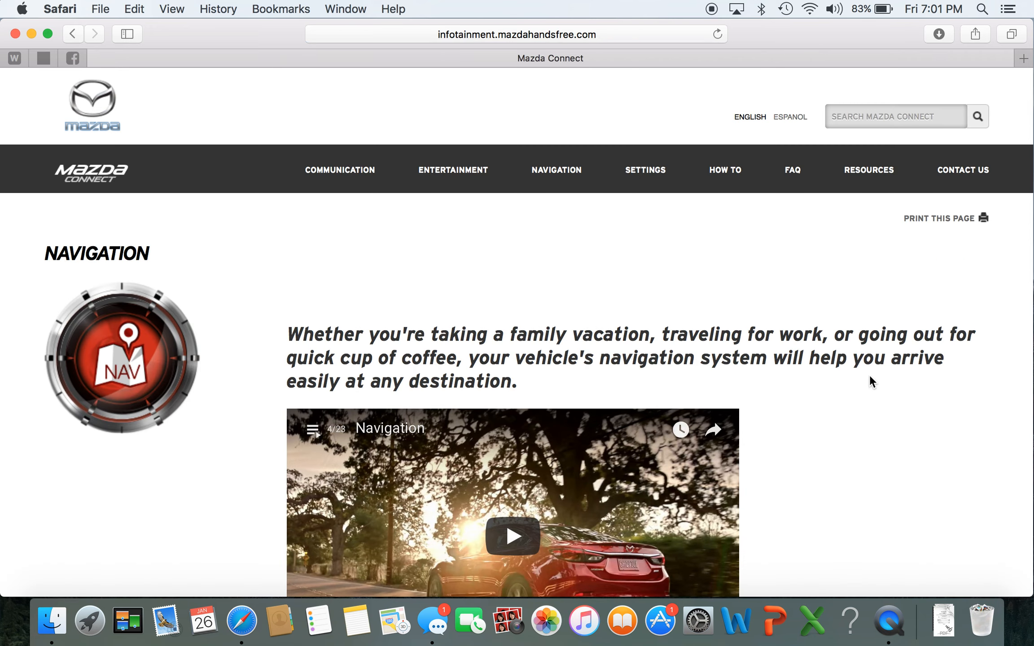
scroll("down", 3)
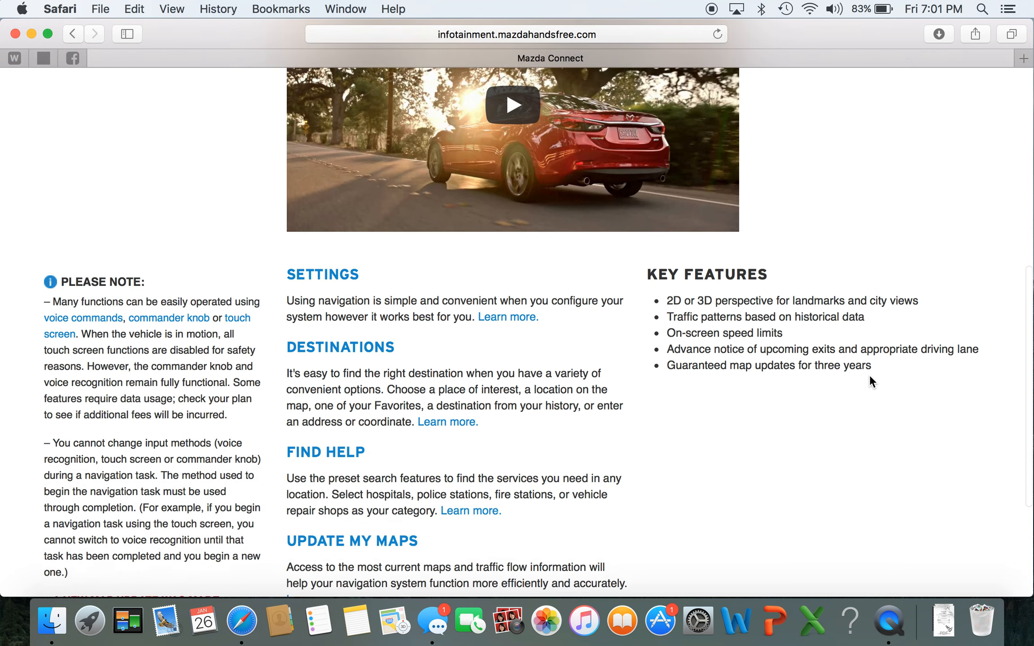
scroll("down", 3)
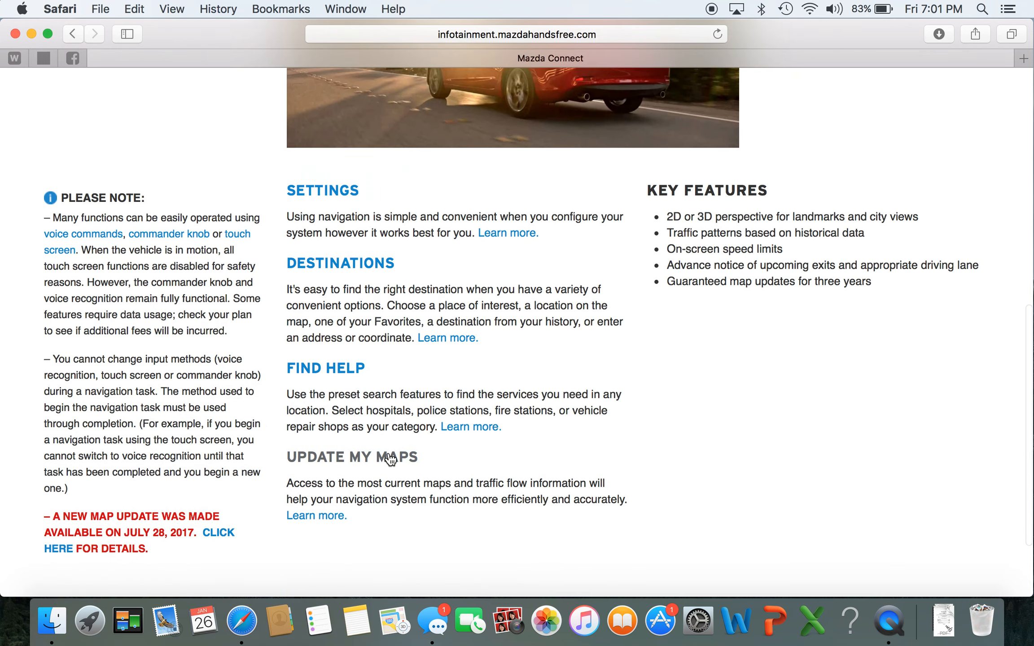
mouse_move(433, 475)
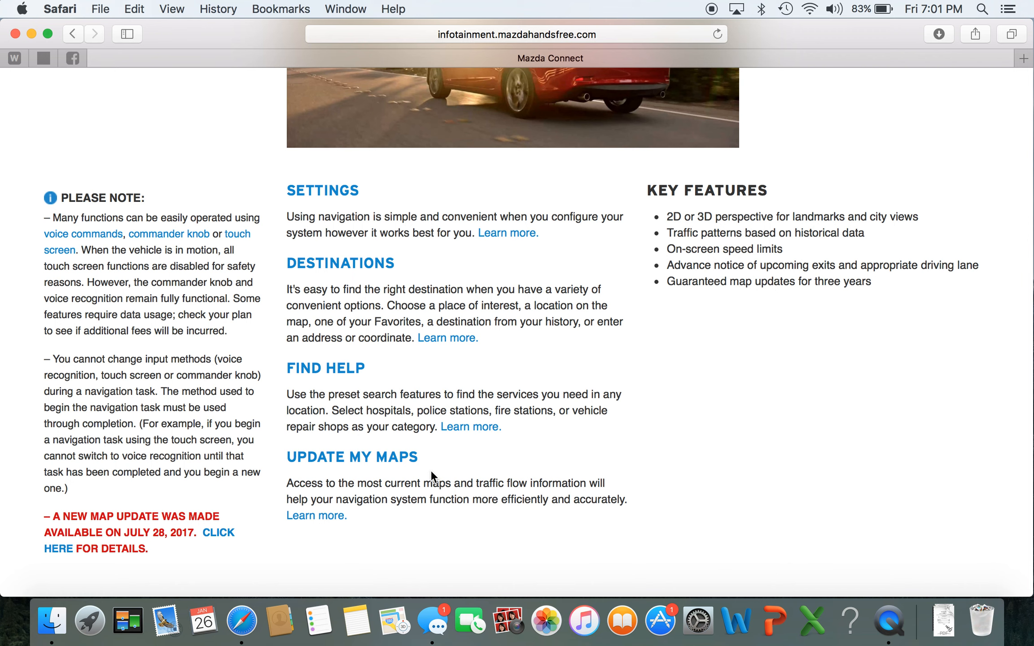
Open Update My Maps, scroll to the OSX section, and right-click the Mac Toolbox download button.
left_click(351, 457)
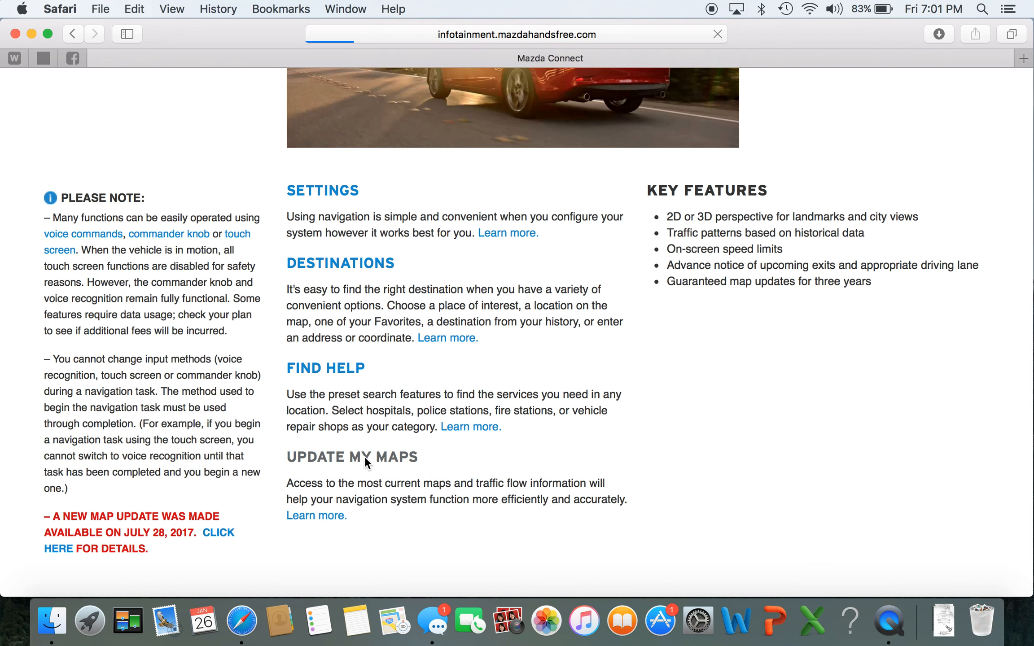
left_click(352, 457)
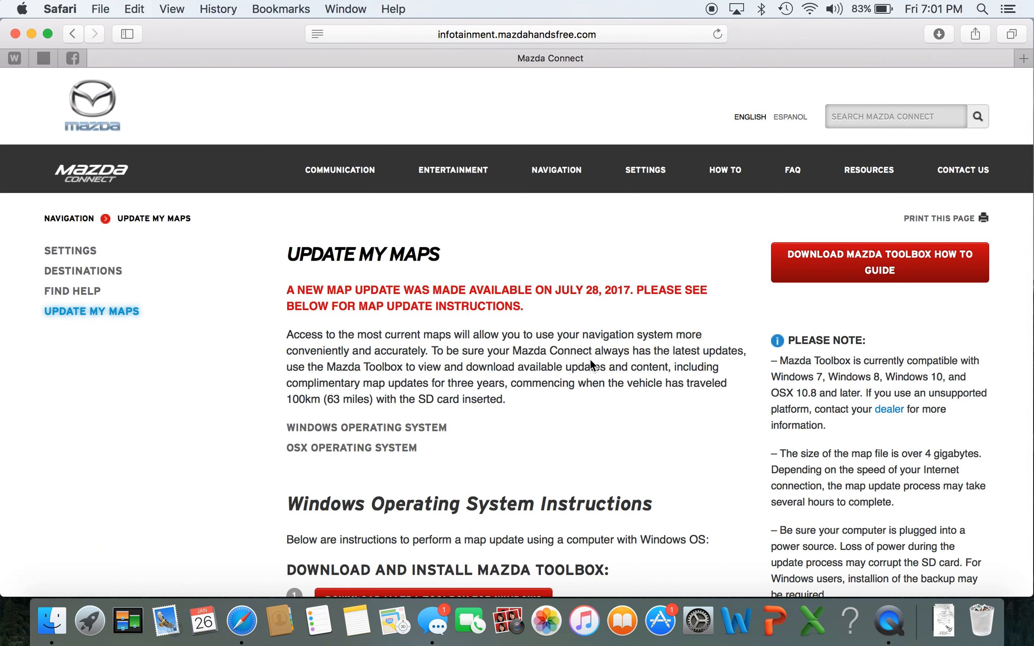
scroll("down", 3)
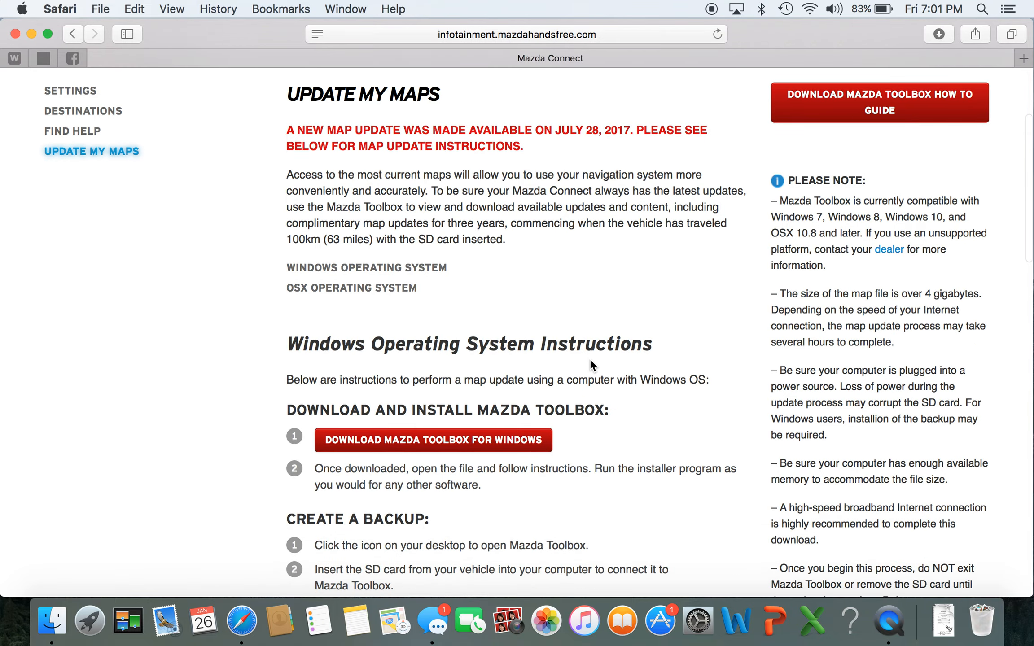
scroll("down", 3)
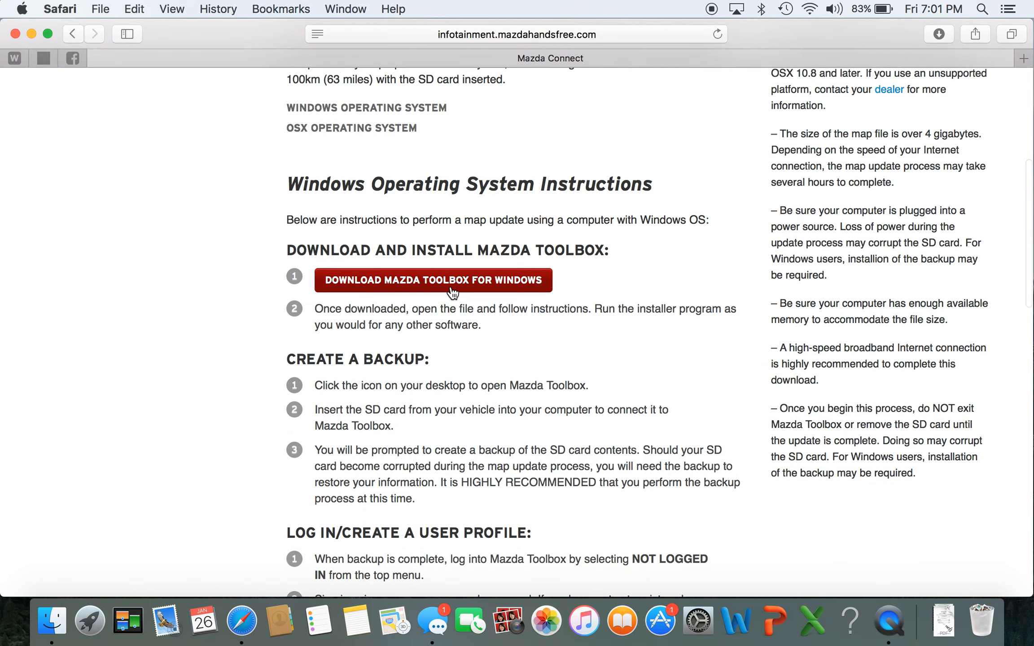
scroll("down", 3)
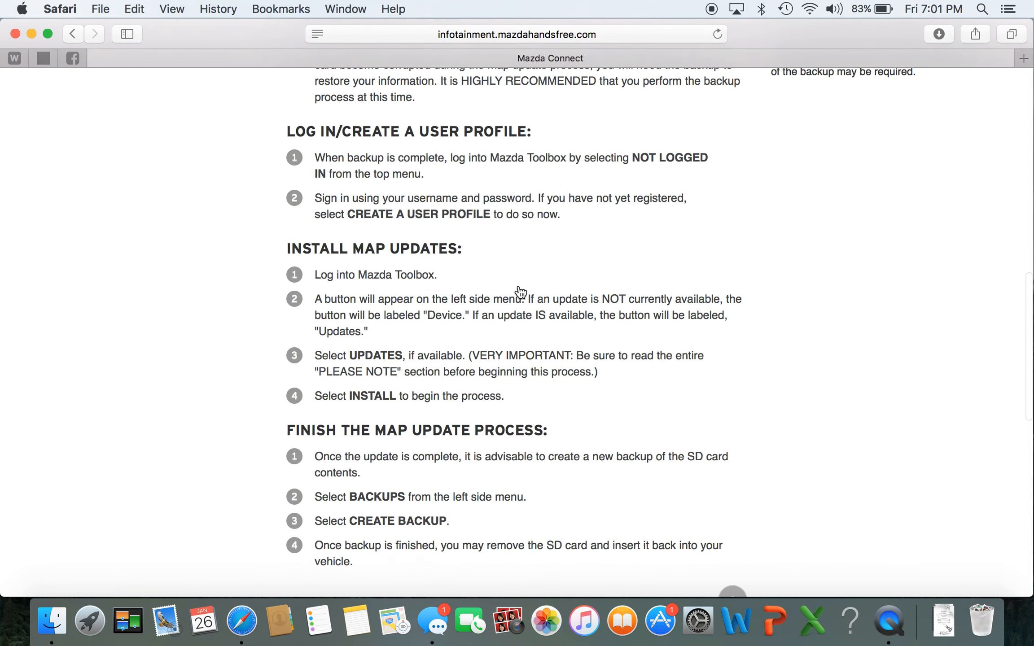
scroll("down", 3)
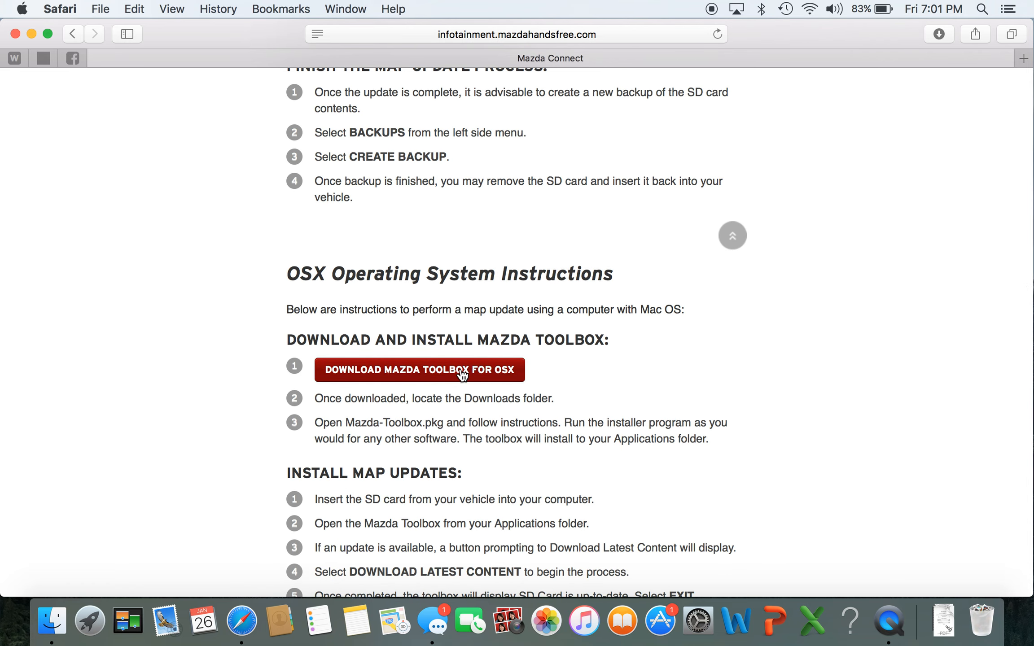
right_click(420, 370)
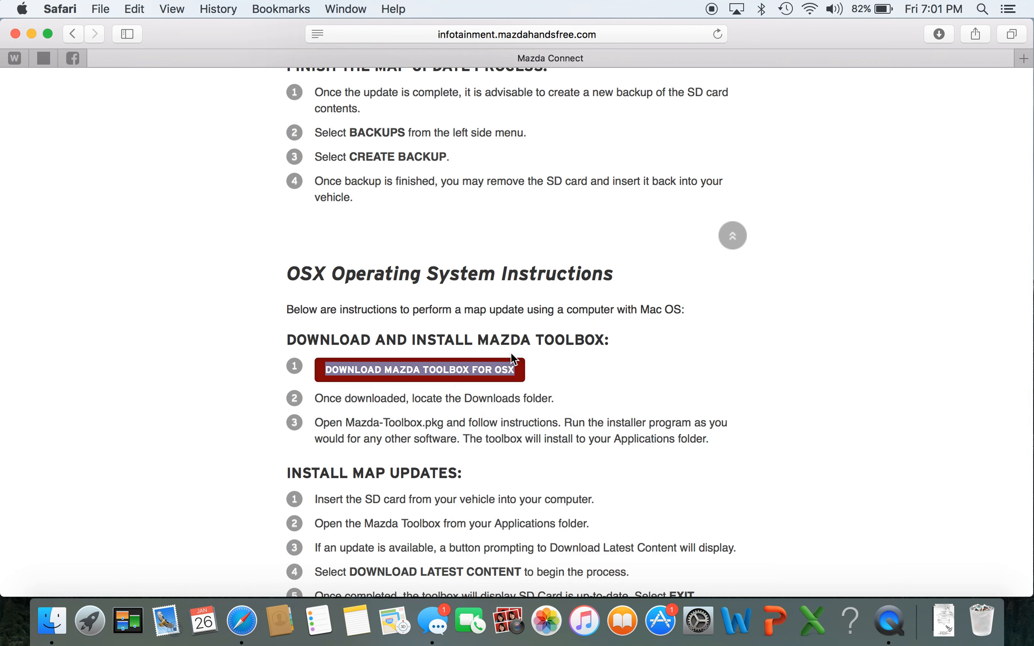
Save the linked Mazda Toolbox for OSX file to the Desktop as download.dmg.
left_click(420, 369)
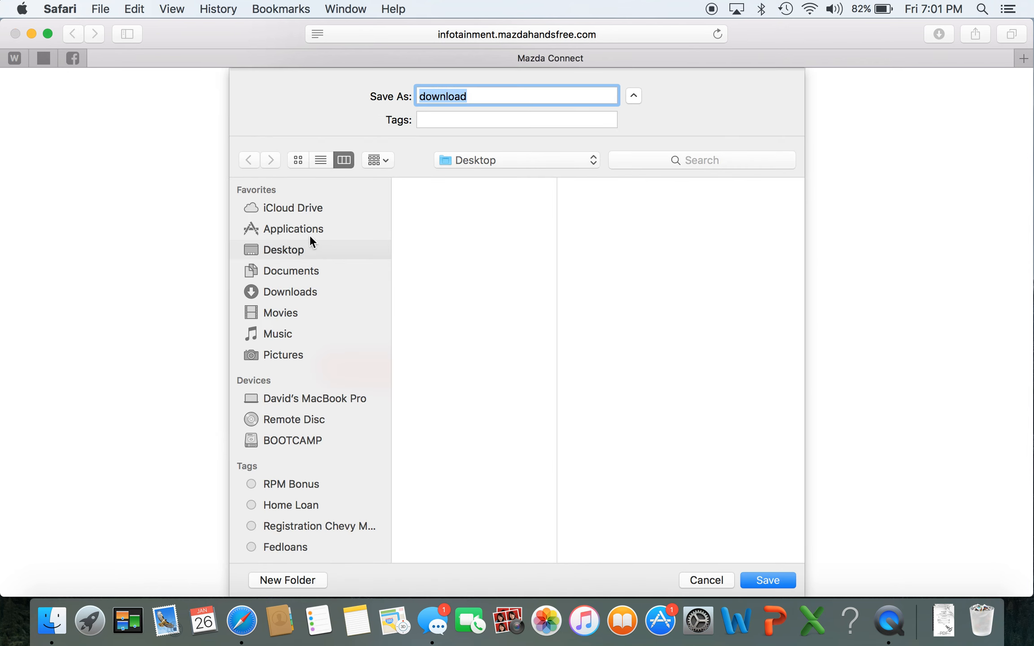
left_click(767, 580)
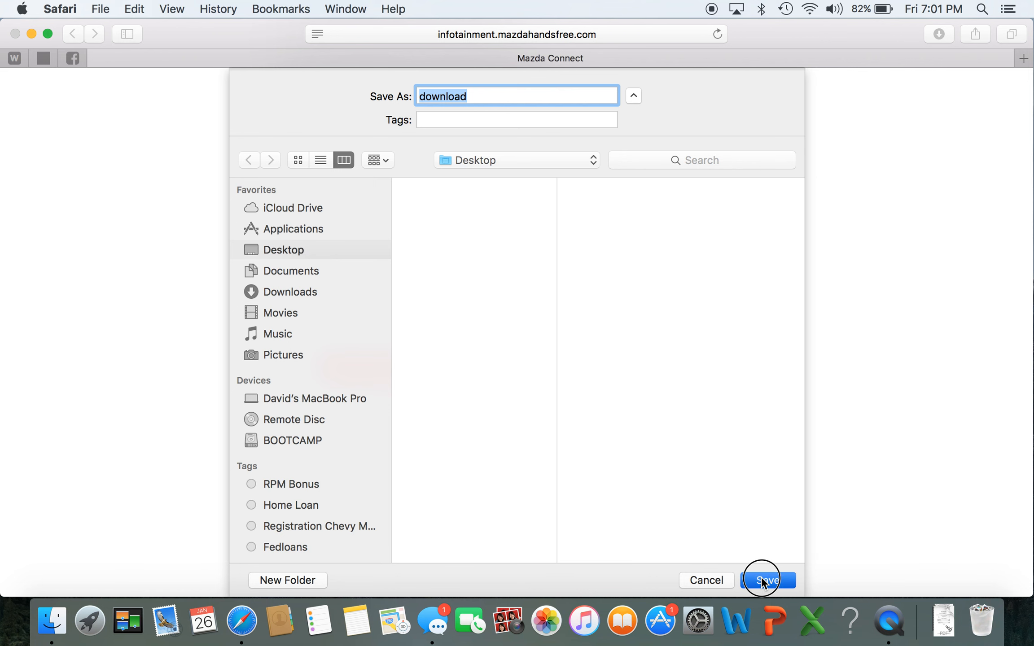
left_click(768, 581)
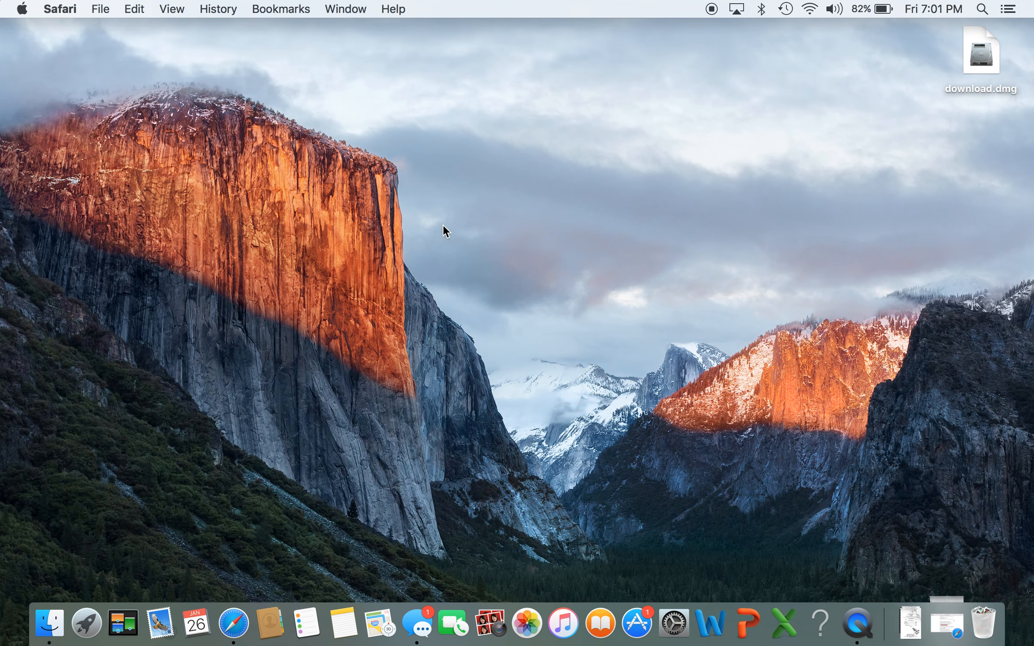
Mount download.dmg from the desktop and launch Mazda Toolbox from the mounted volume.
left_click(980, 53)
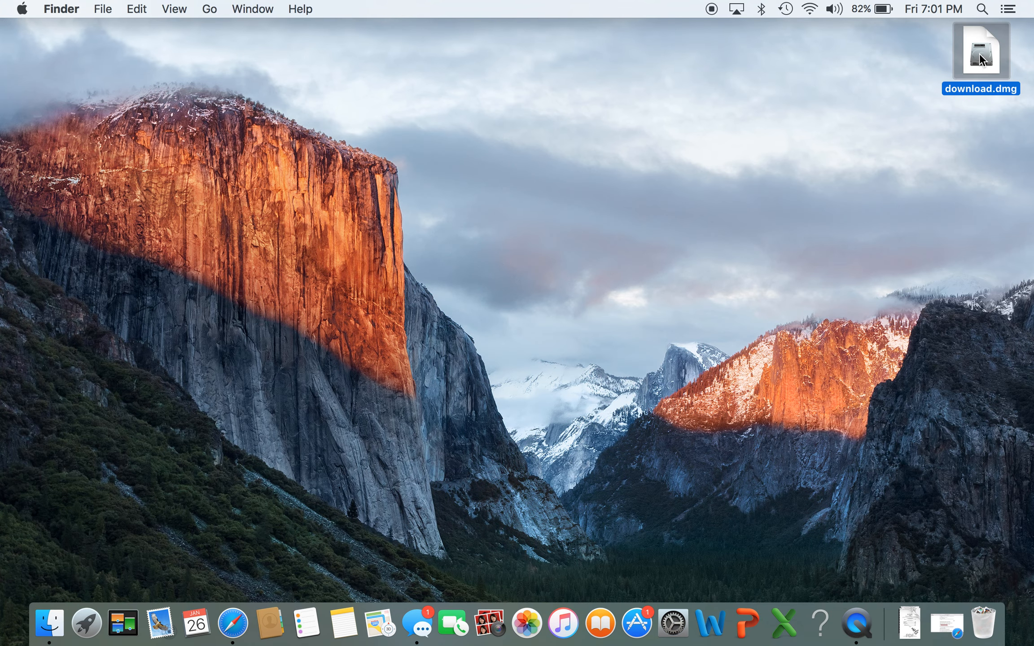
double_click(980, 52)
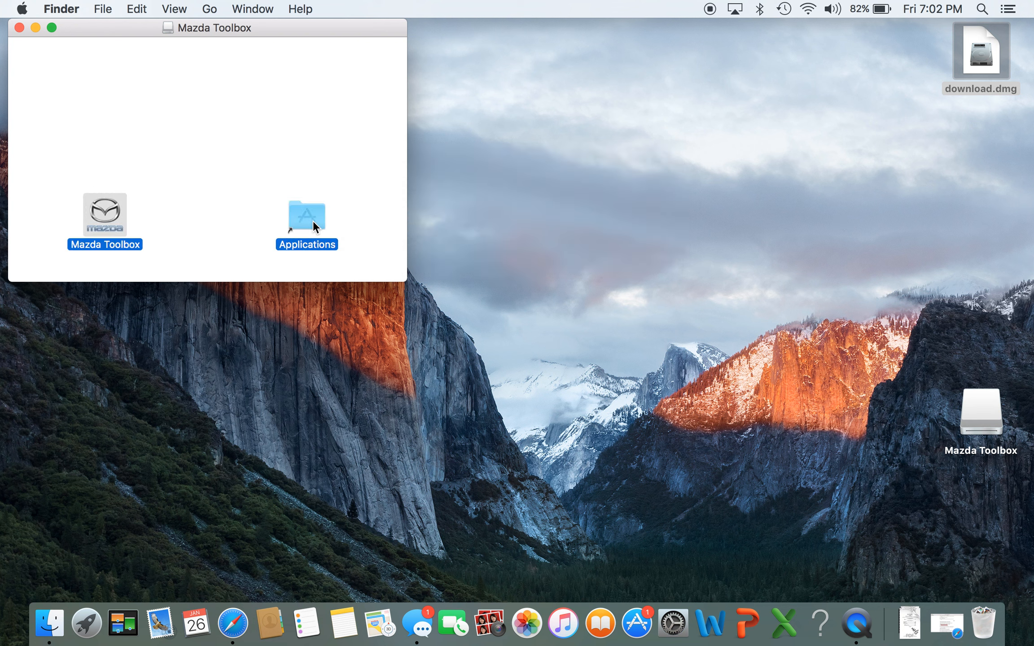
mouse_move(541, 323)
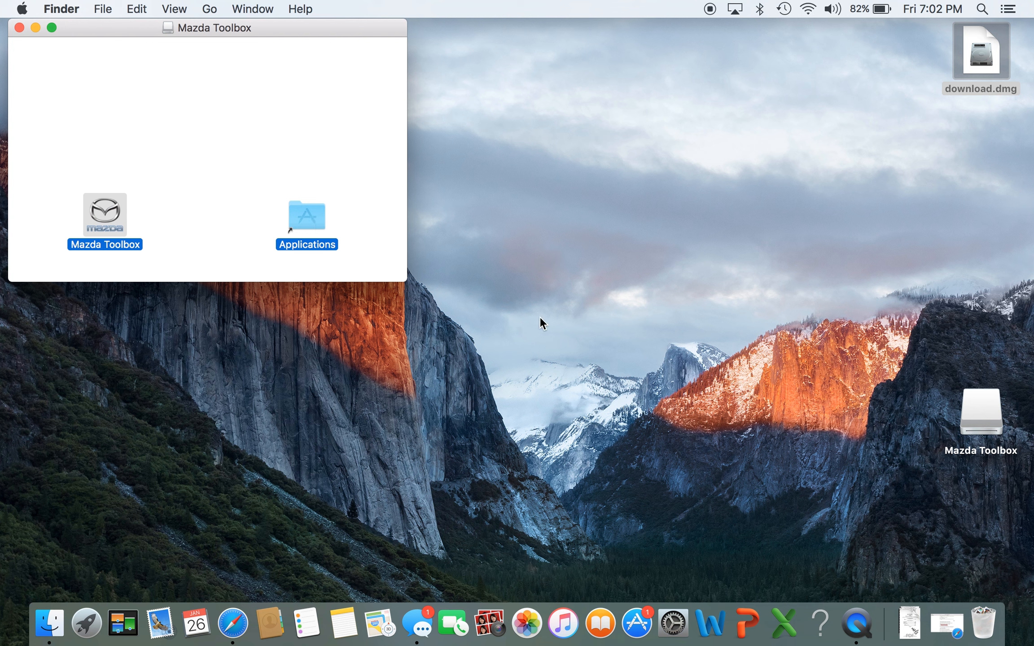
left_click(105, 213)
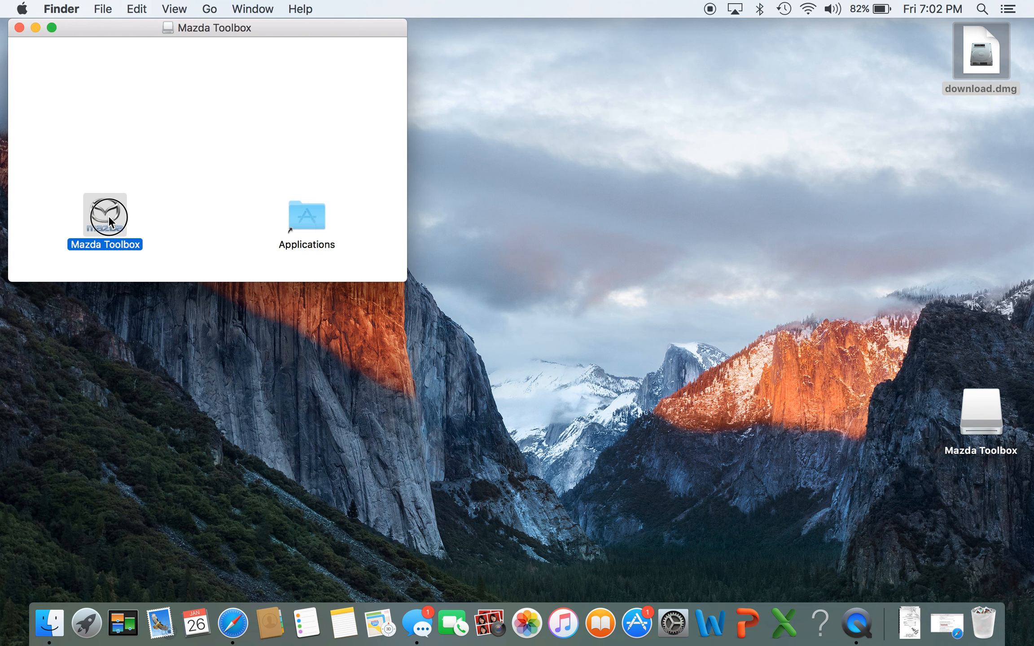
double_click(104, 211)
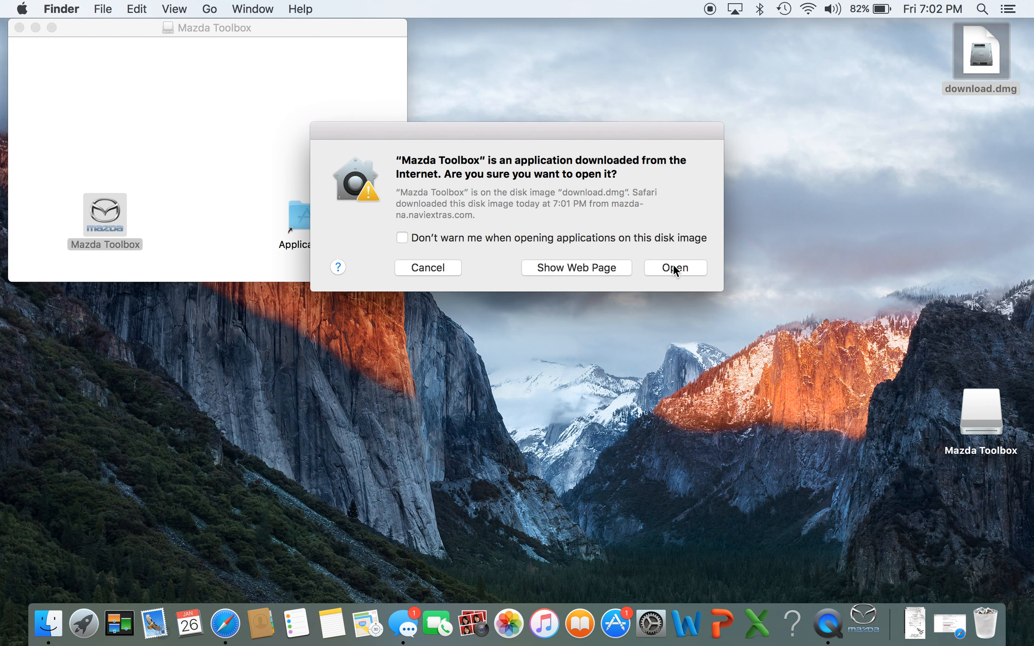
Approve Open in the internet-download security warning for Mazda Toolbox.
left_click(674, 268)
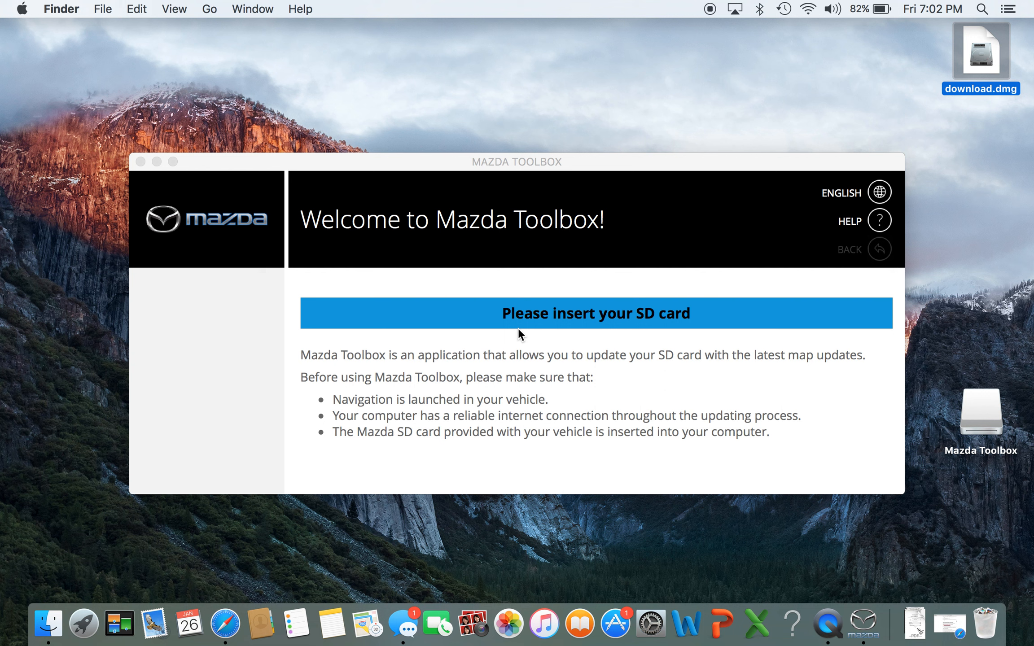
mouse_move(693, 405)
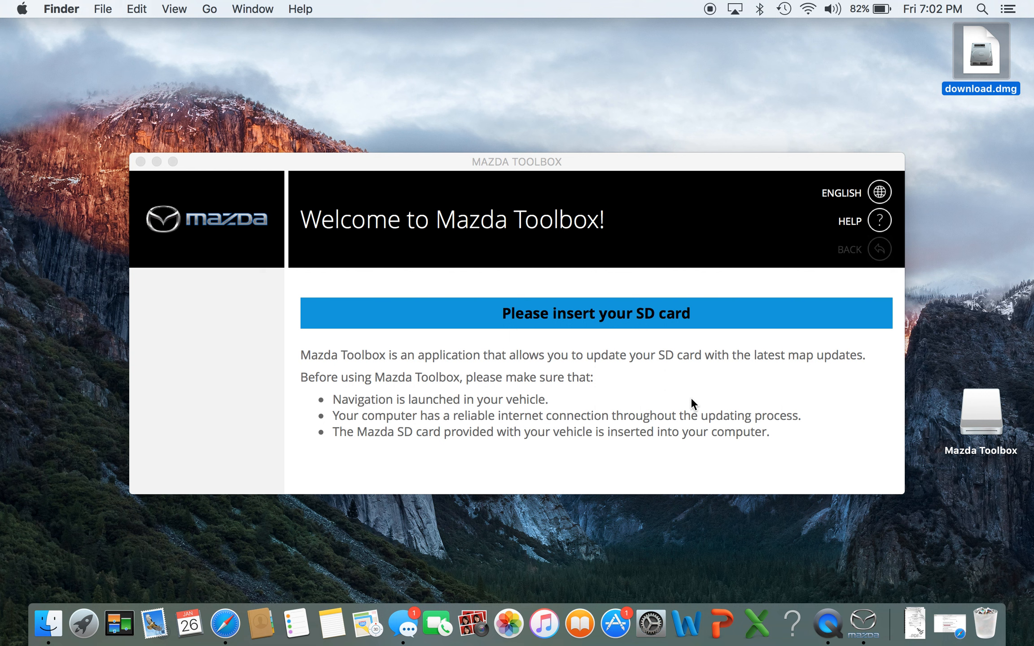
mouse_move(713, 423)
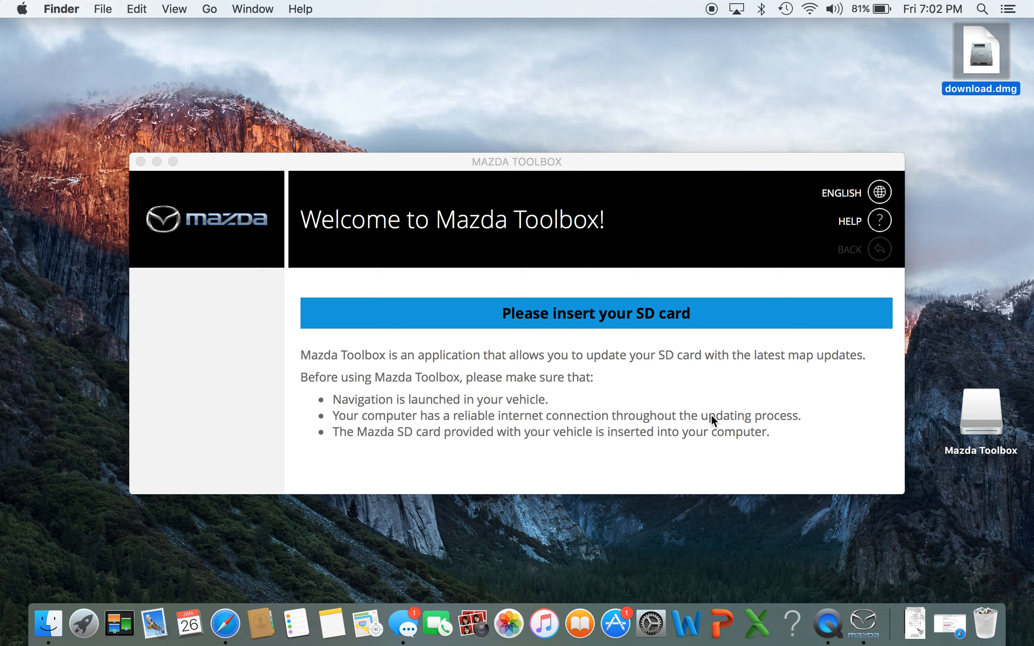
mouse_move(690, 265)
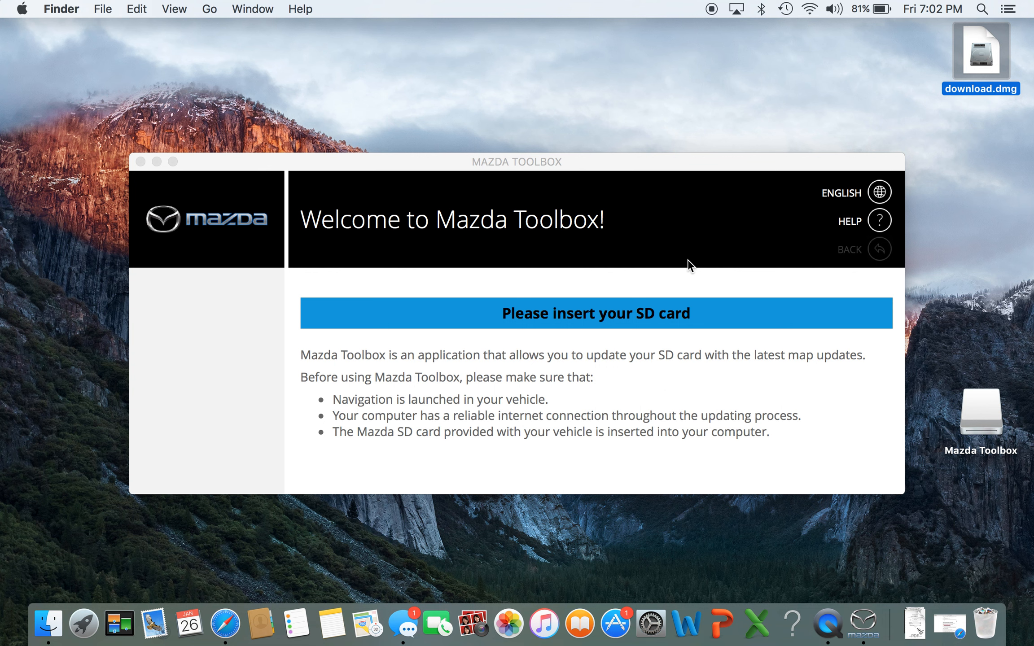
mouse_move(639, 349)
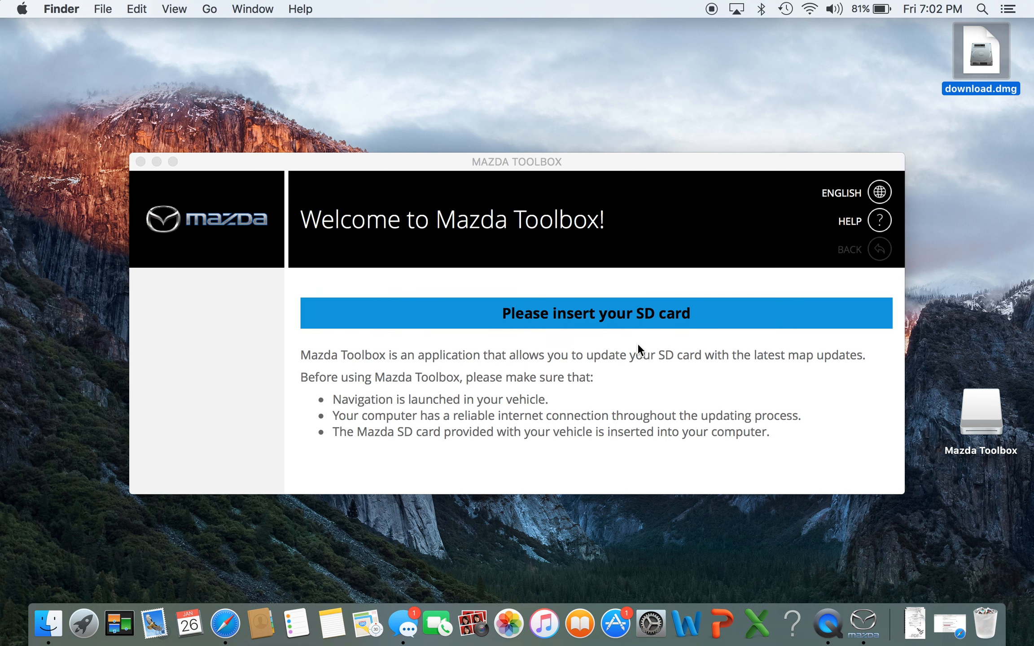
mouse_move(497, 393)
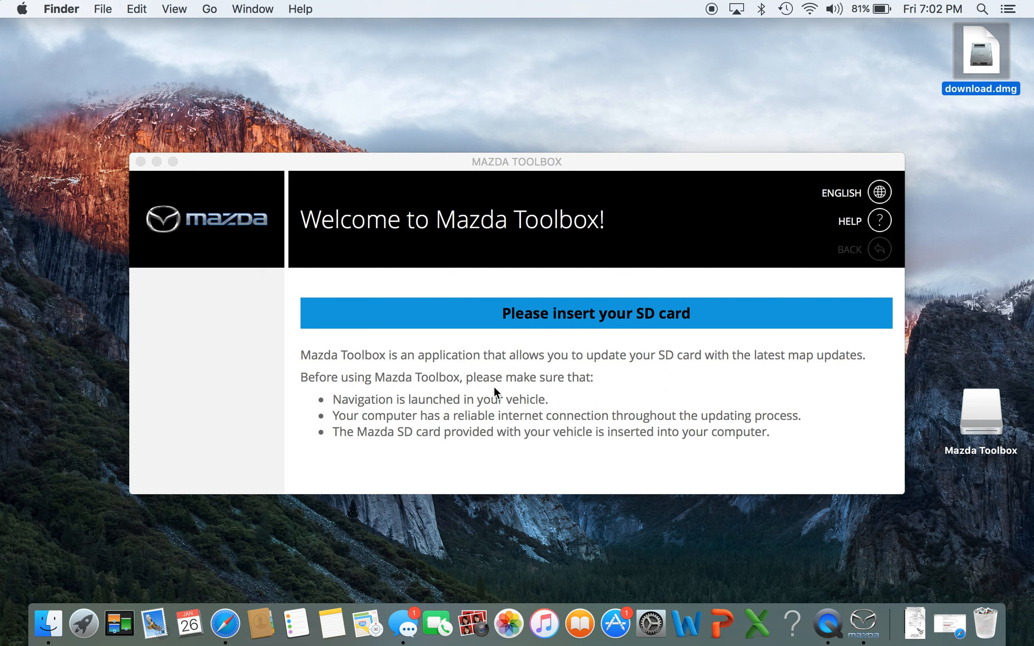
mouse_move(587, 412)
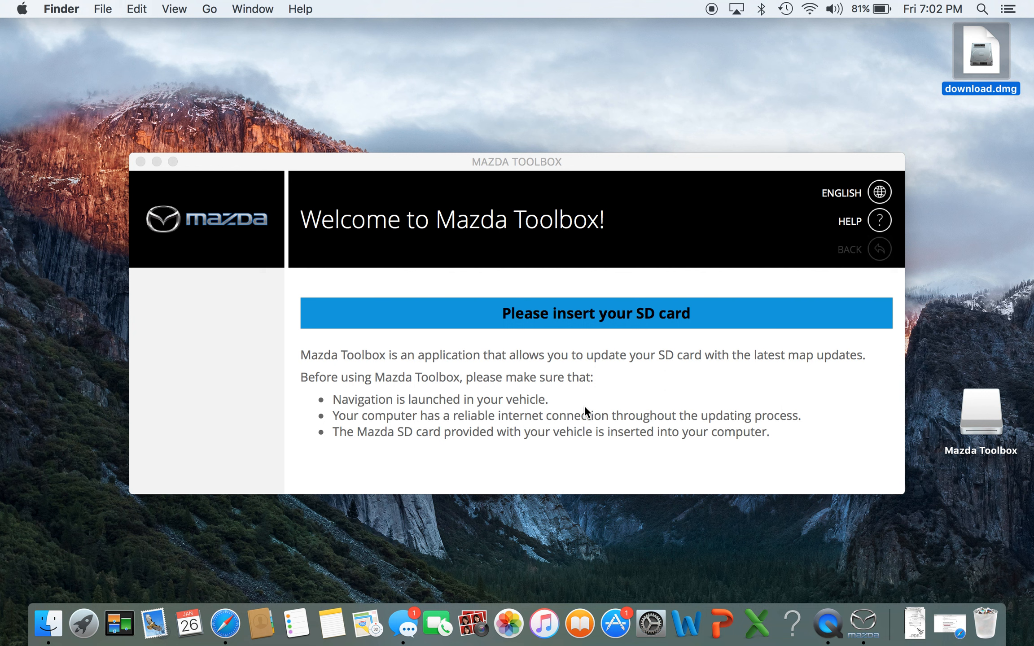
mouse_move(380, 278)
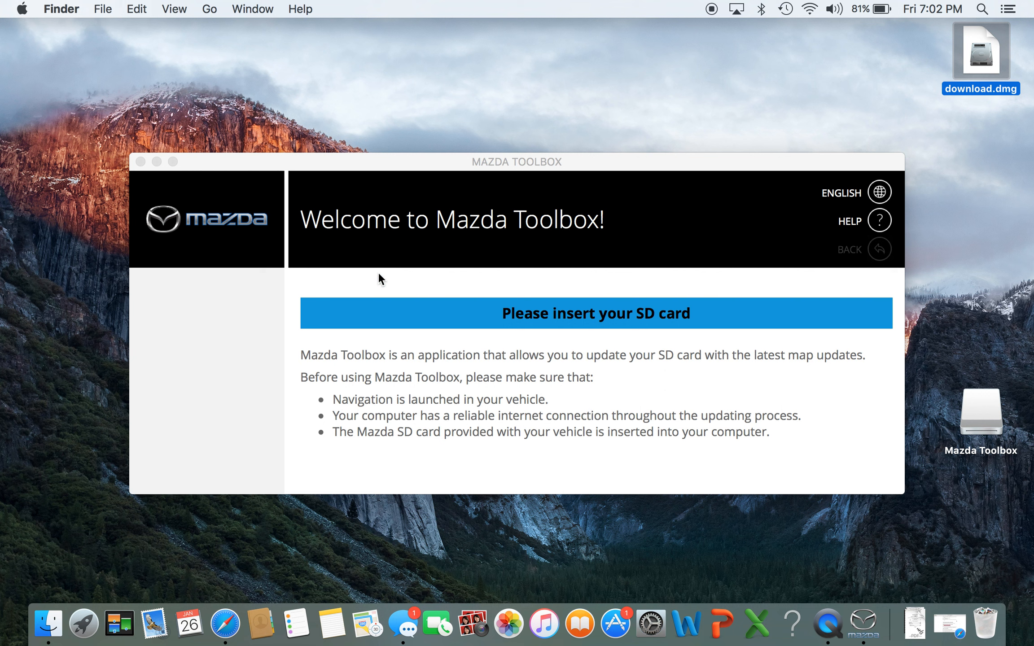
mouse_move(213, 162)
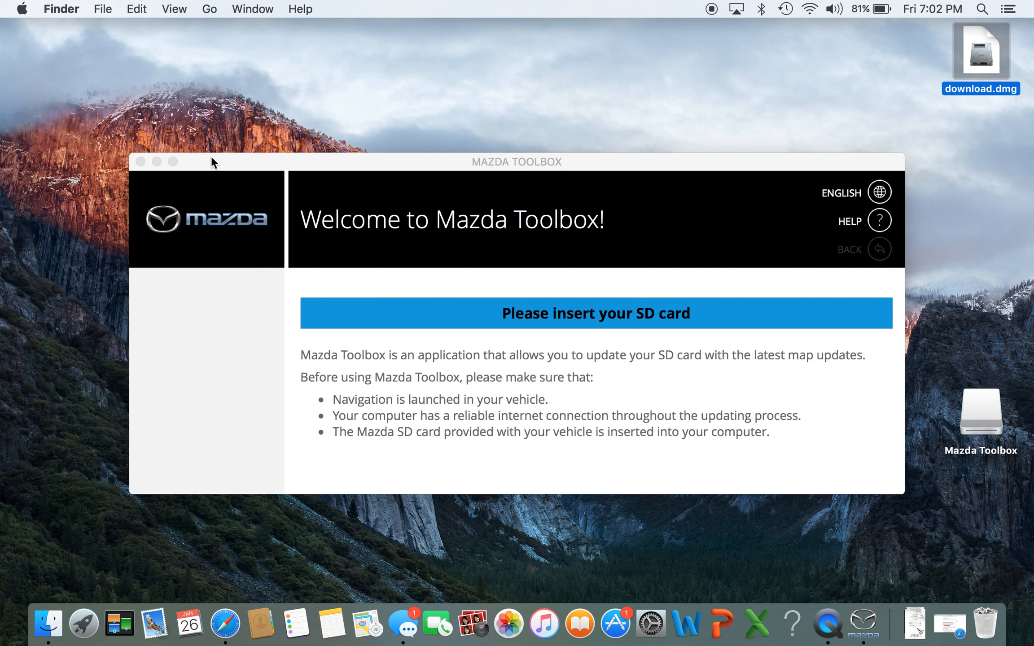
mouse_move(206, 163)
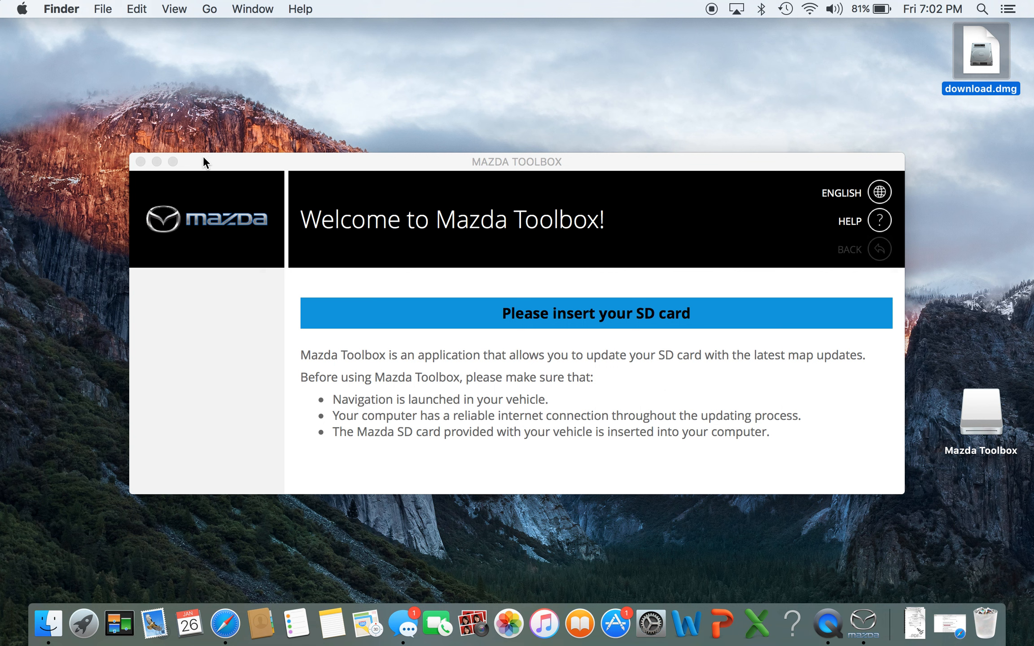